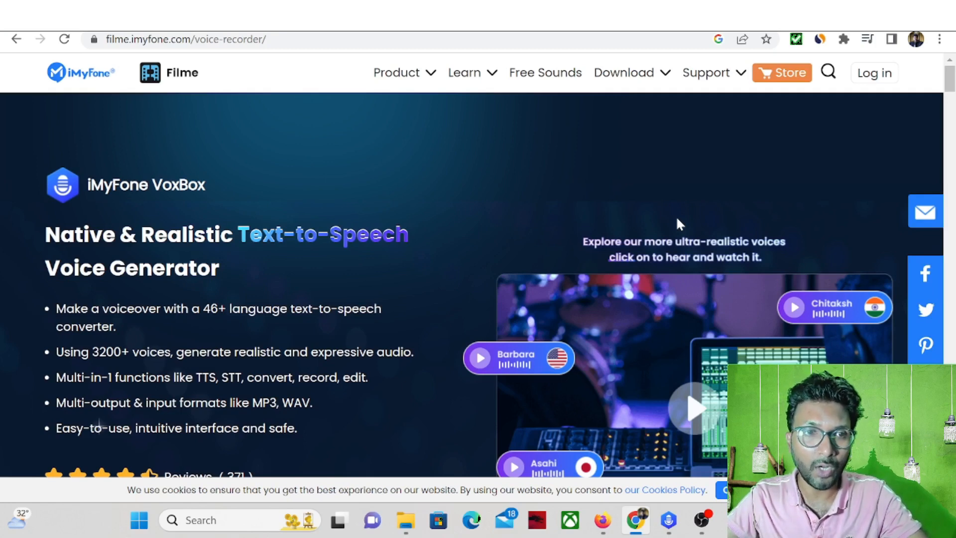
mouse_move(481, 209)
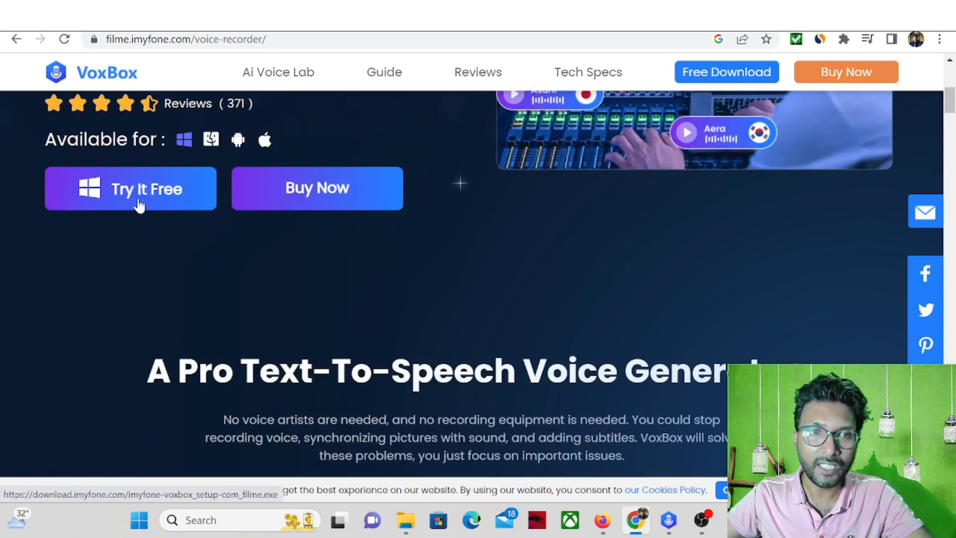
mouse_move(25, 159)
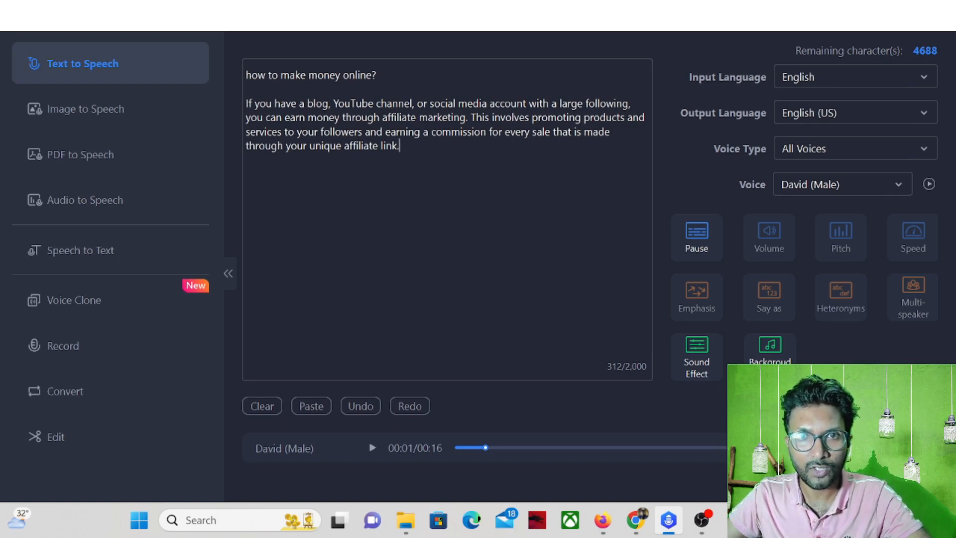
mouse_move(706, 119)
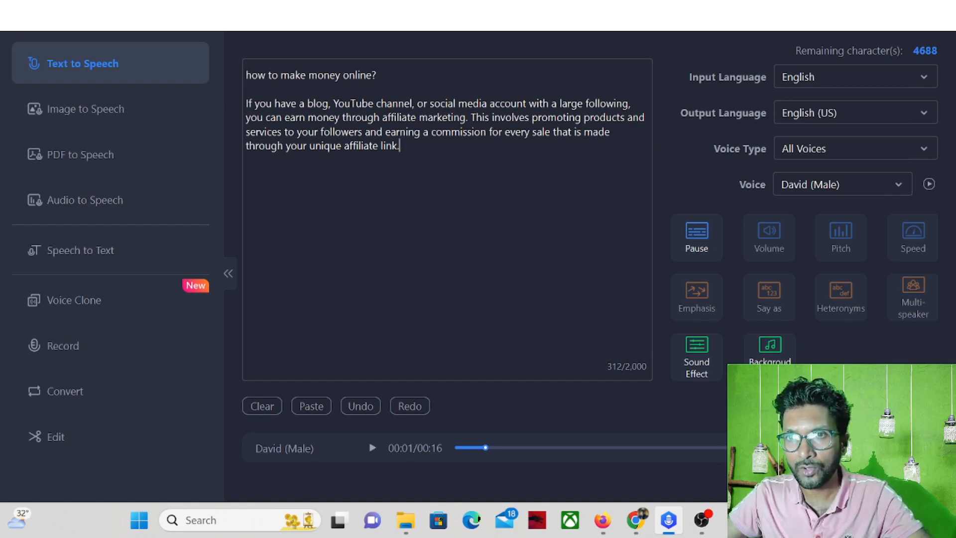
mouse_move(825, 131)
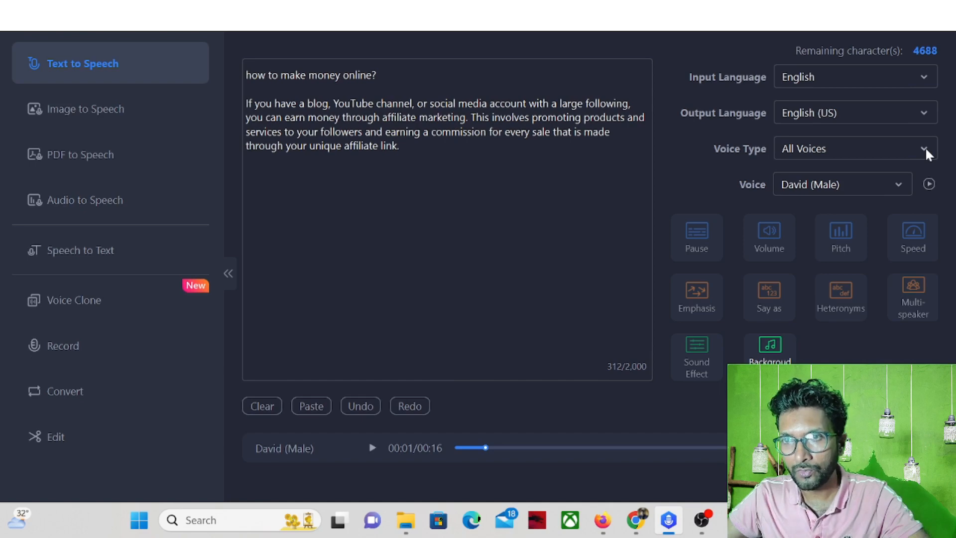
- Convert the paragraph with Trending Voices' SpongeBob voice and play the 16-second clip
click(853, 149)
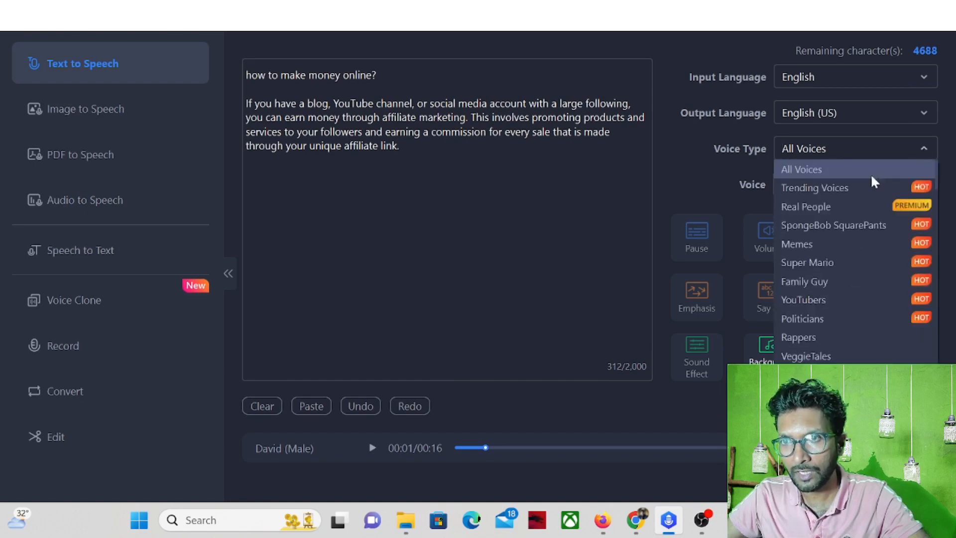
click(801, 169)
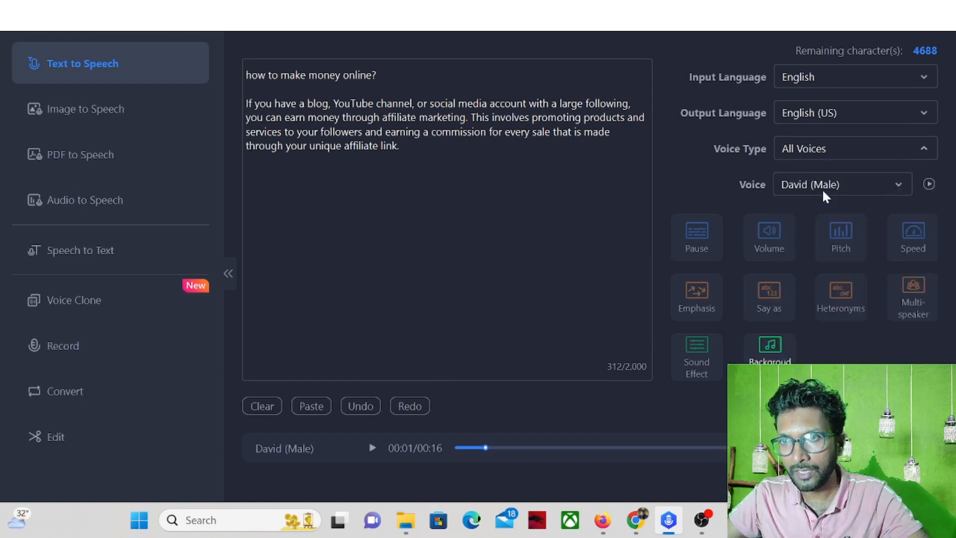
click(853, 148)
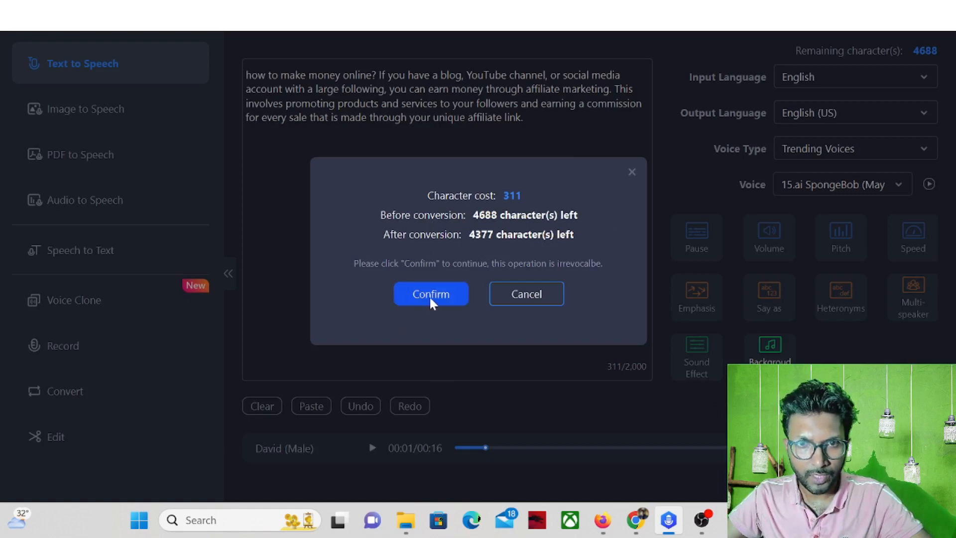
click(430, 293)
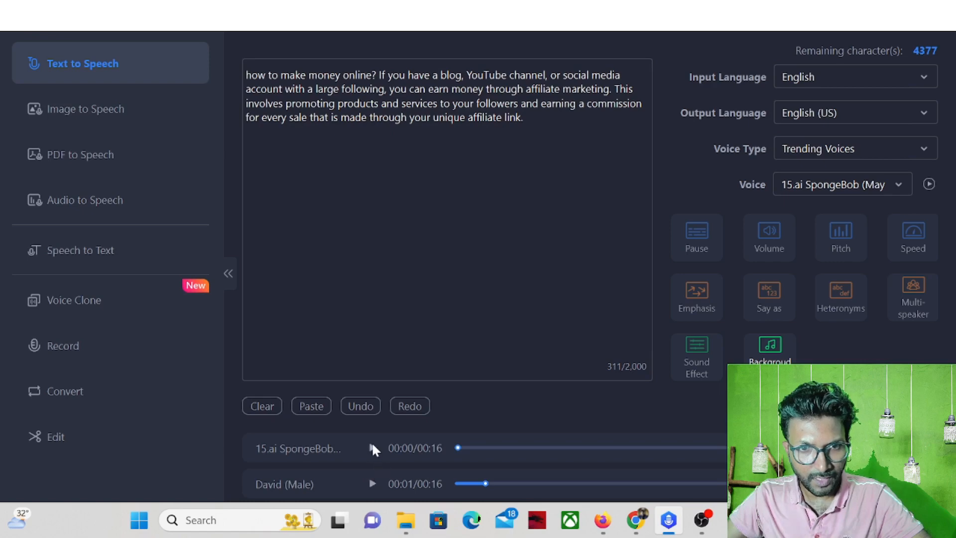
mouse_move(372, 451)
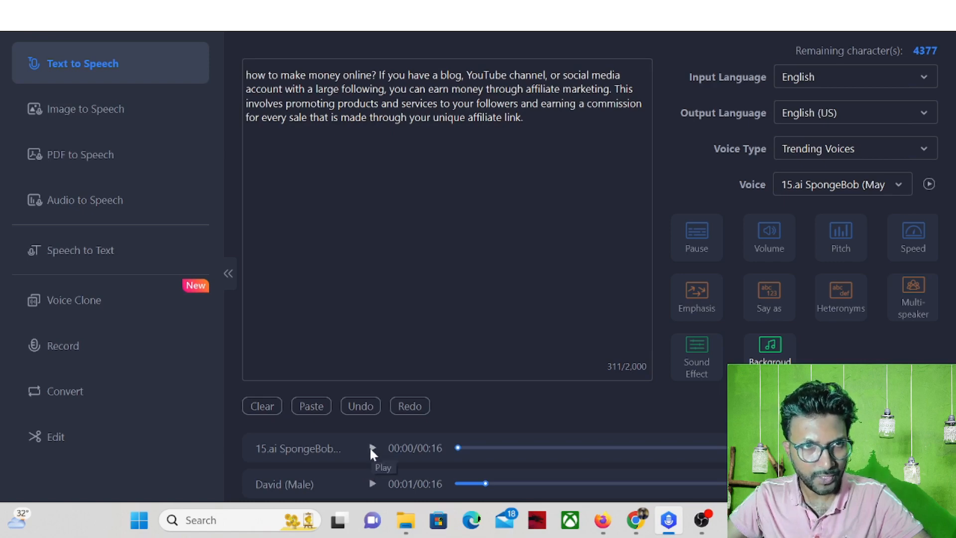
click(371, 448)
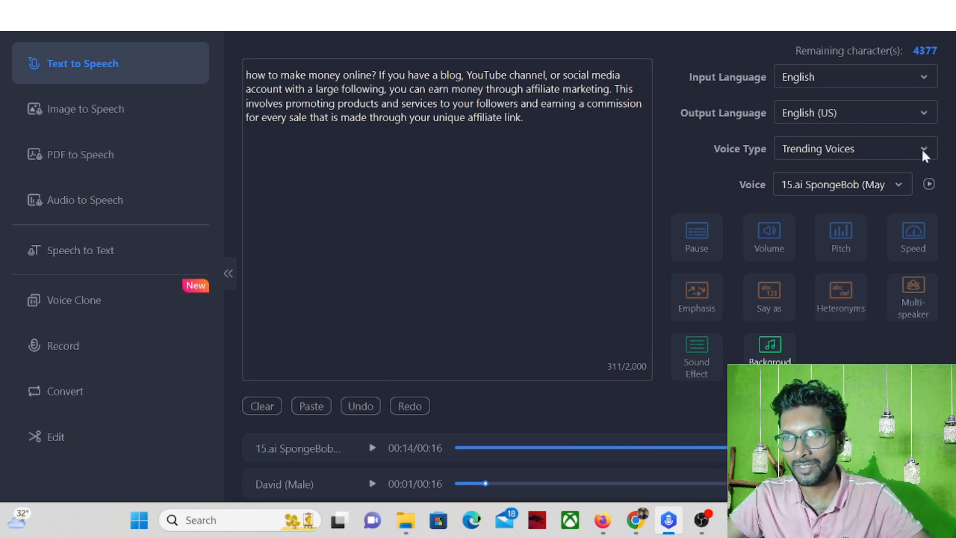
- Generate the paragraph in YouTubers' Andrew Tate voice, then play and pause the 12-second clip
click(853, 148)
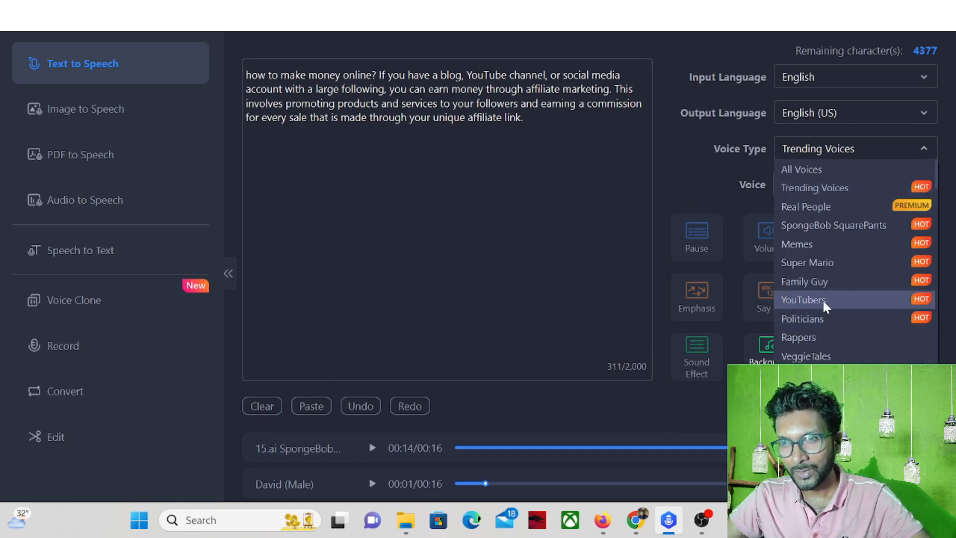
click(802, 299)
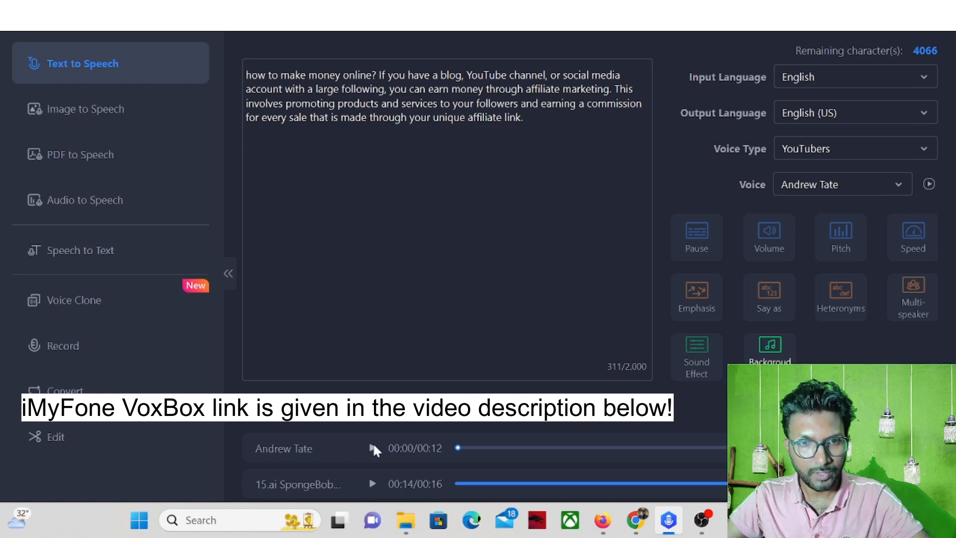
click(373, 448)
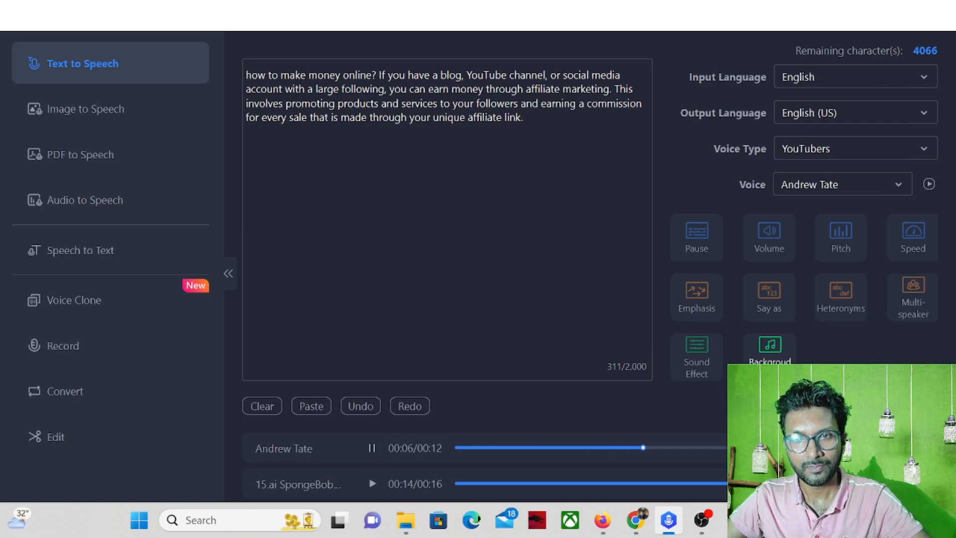
click(261, 406)
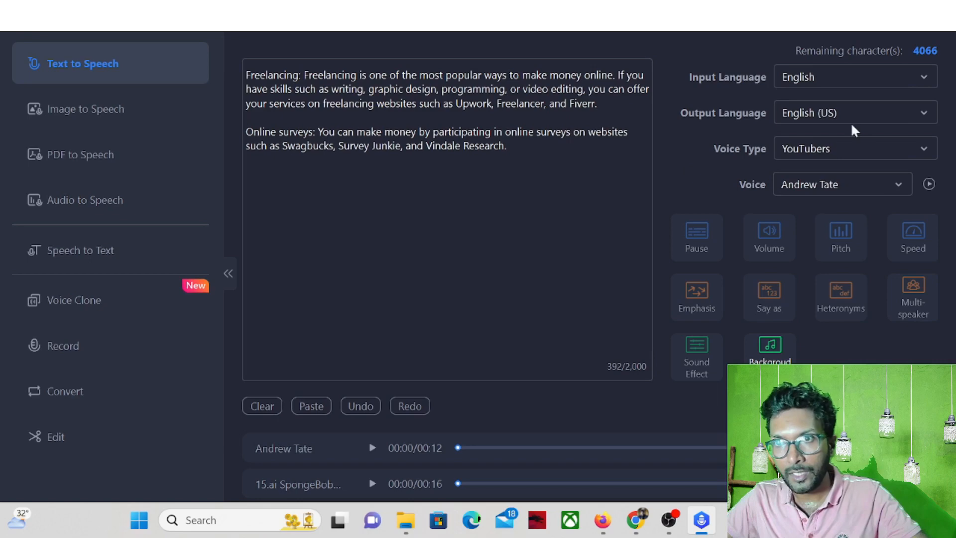
- Convert the freelancing text with Memes' Quandale Dingle voice, play and pause the 17-second clip
click(853, 149)
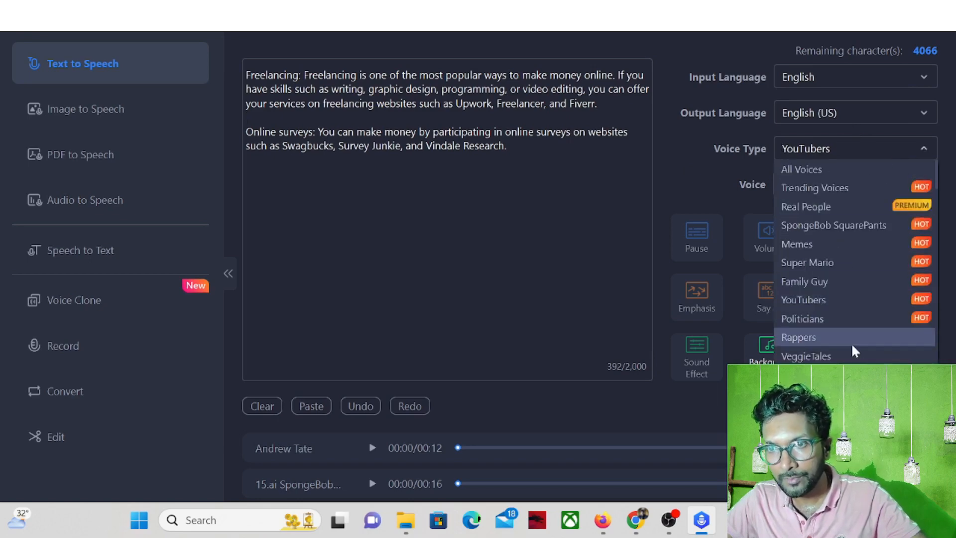
mouse_move(837, 321)
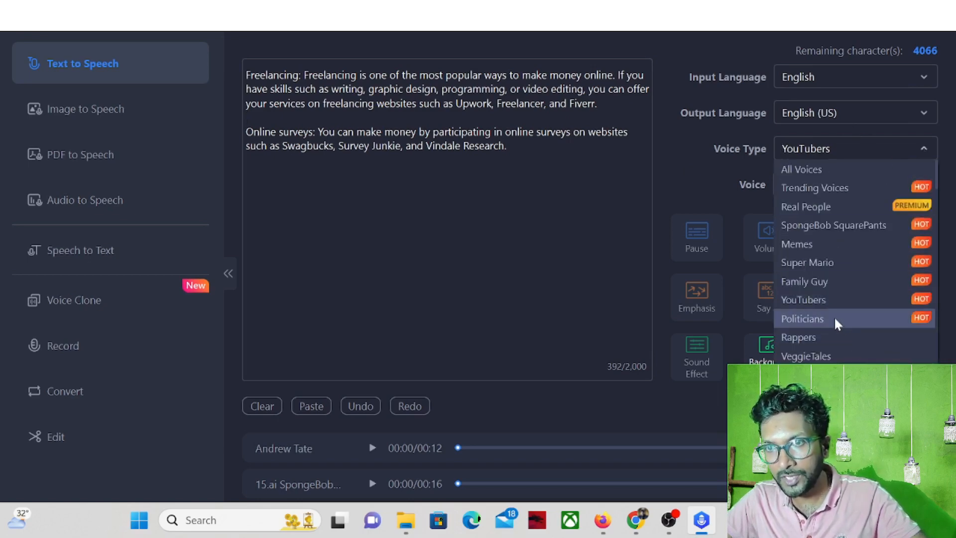
mouse_move(807, 262)
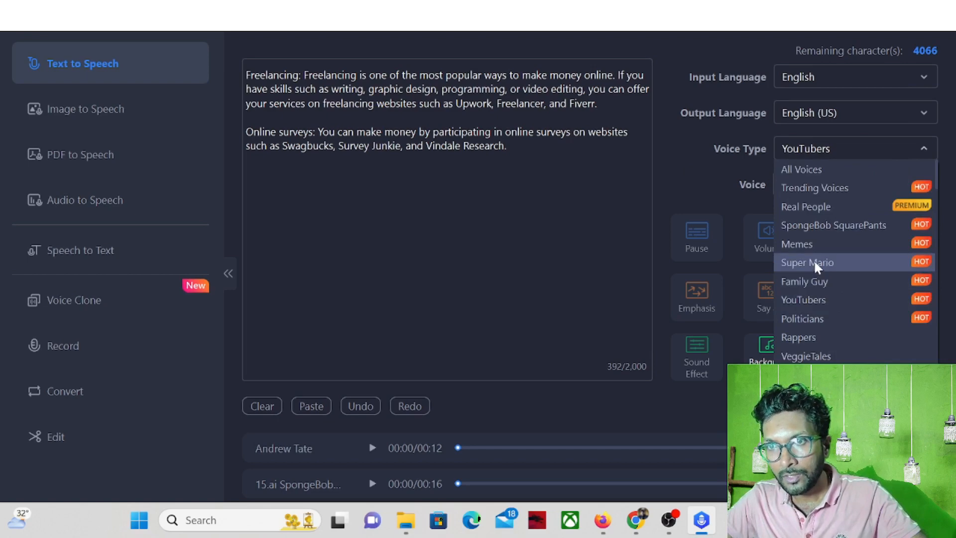
click(796, 244)
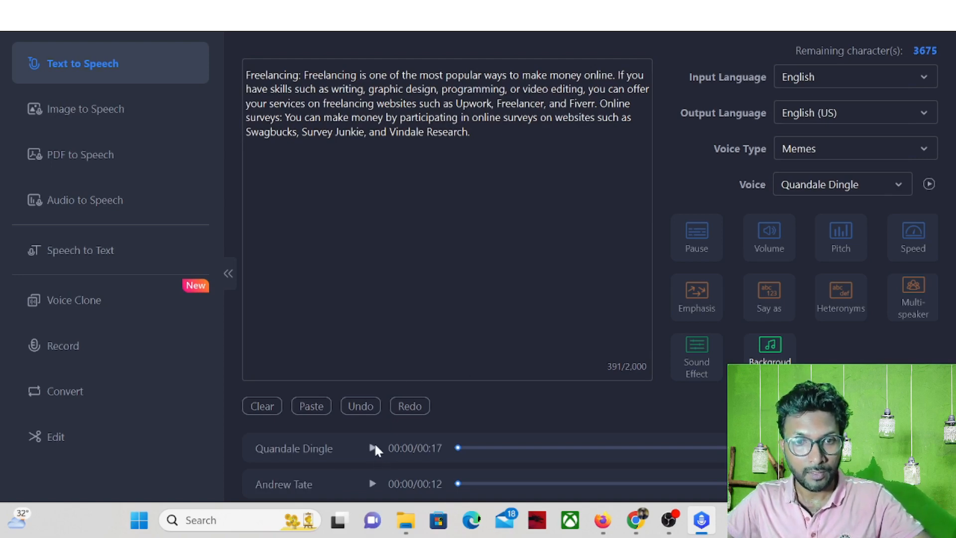
click(372, 448)
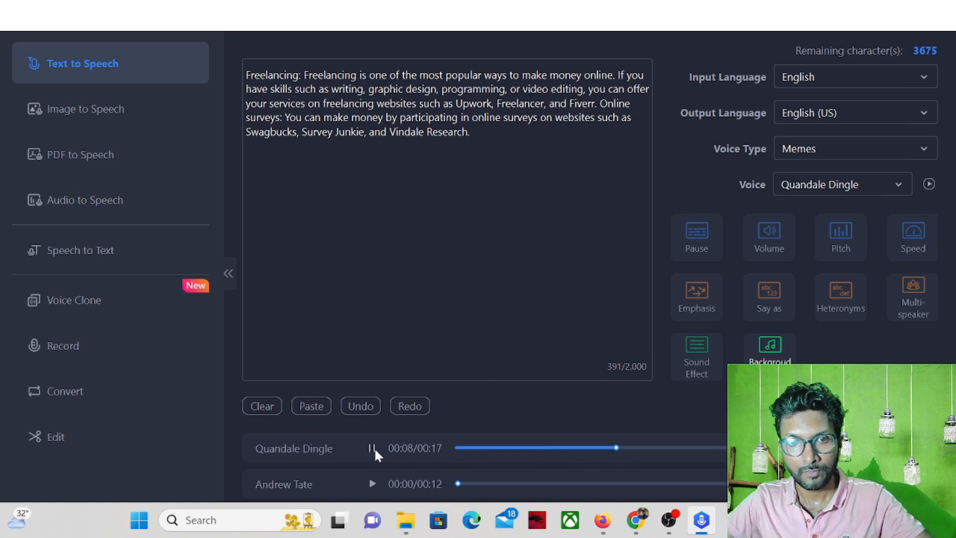
click(371, 448)
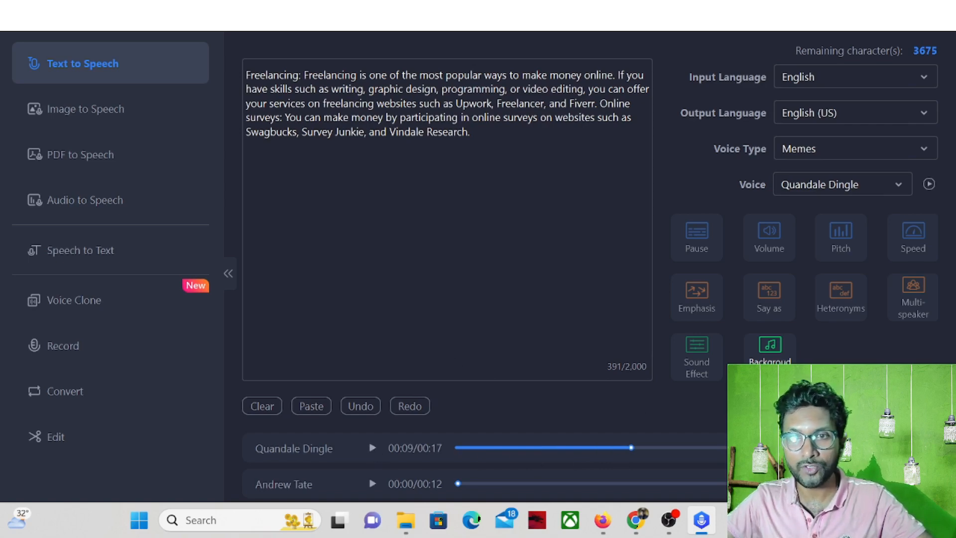
mouse_move(824, 271)
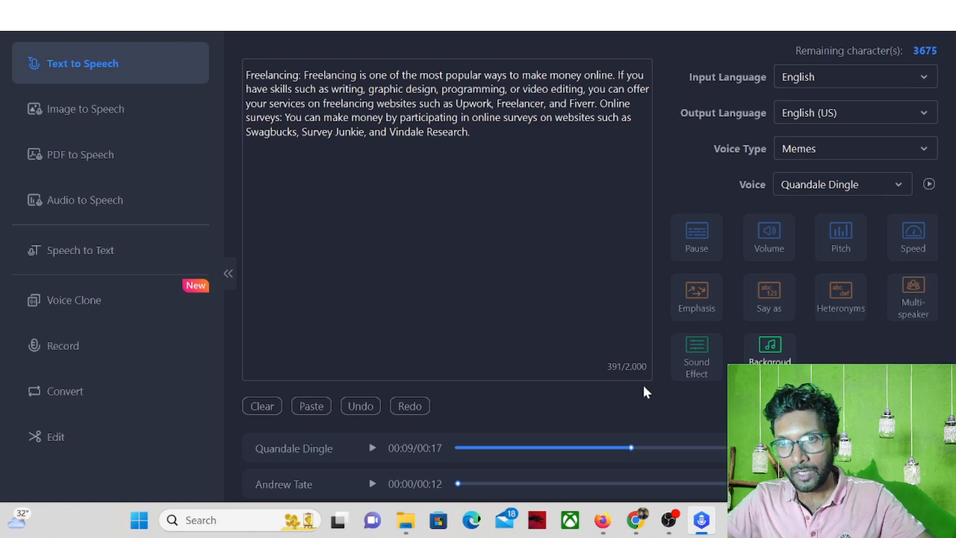
mouse_move(769, 356)
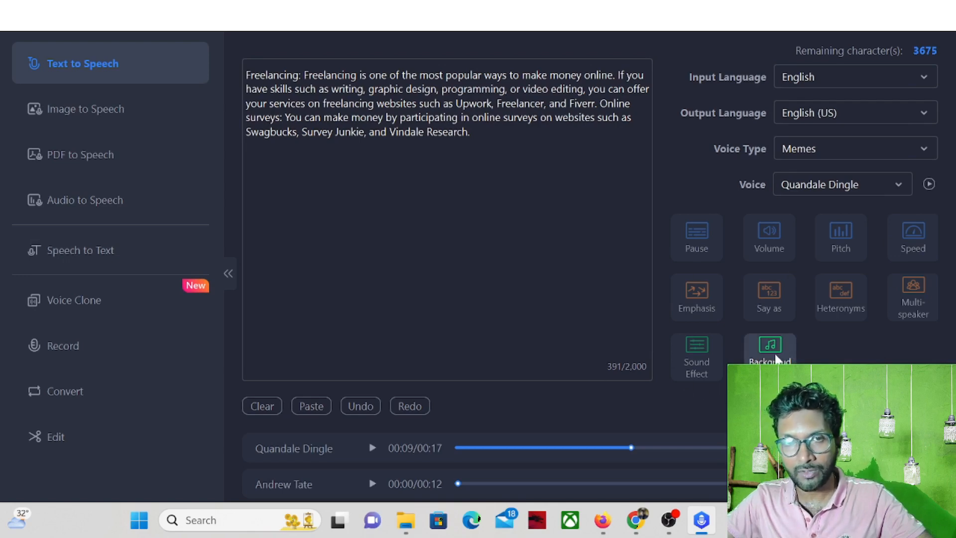
click(86, 109)
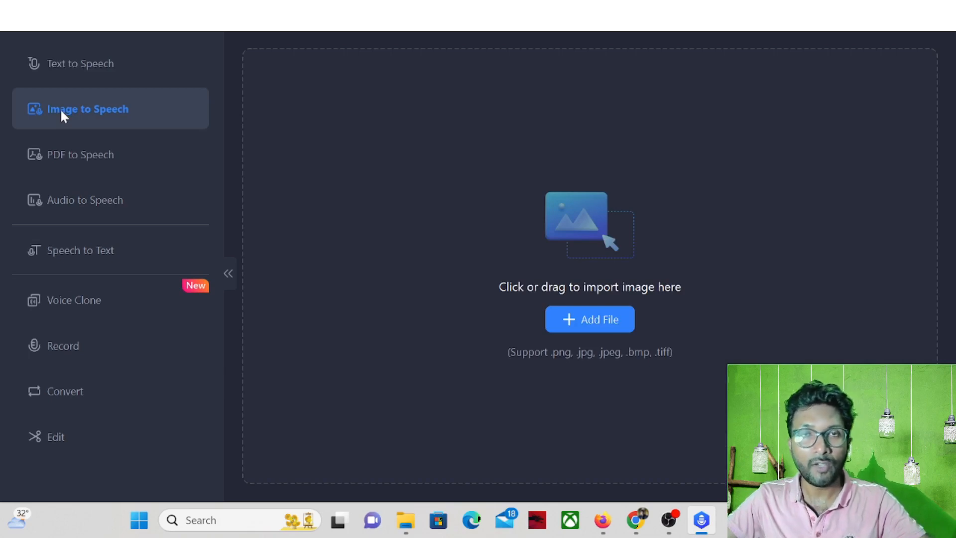
mouse_move(82, 154)
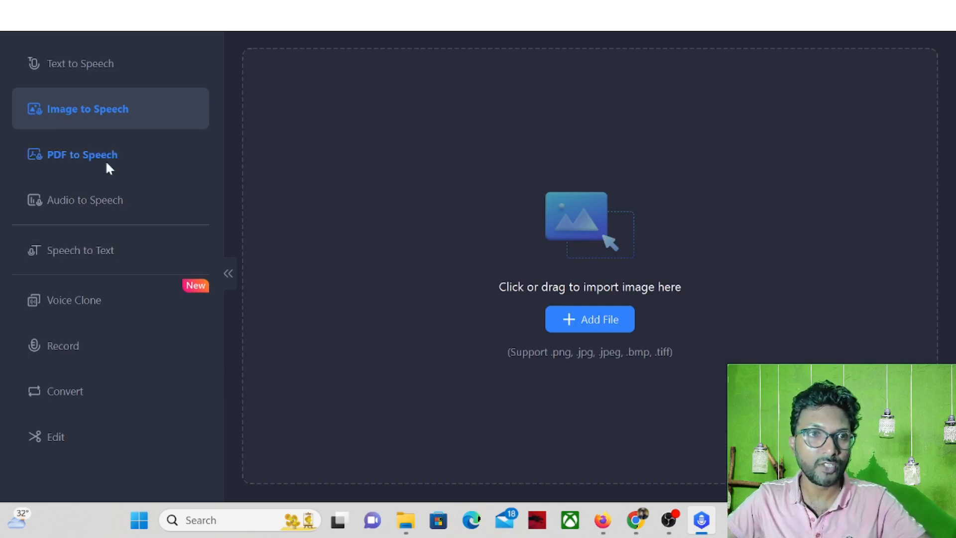
- Step through the PDF to Speech, Audio to Speech and Speech to Text features
click(82, 154)
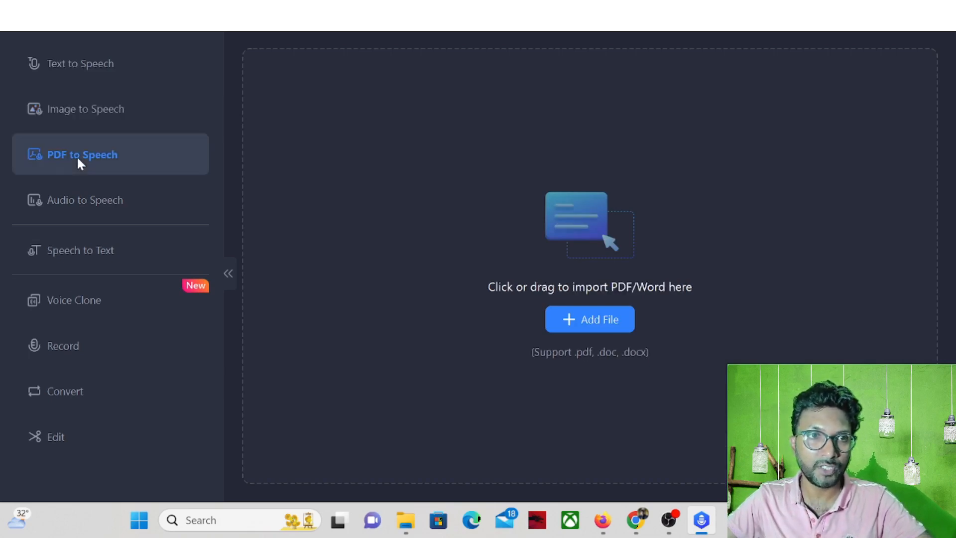
click(87, 199)
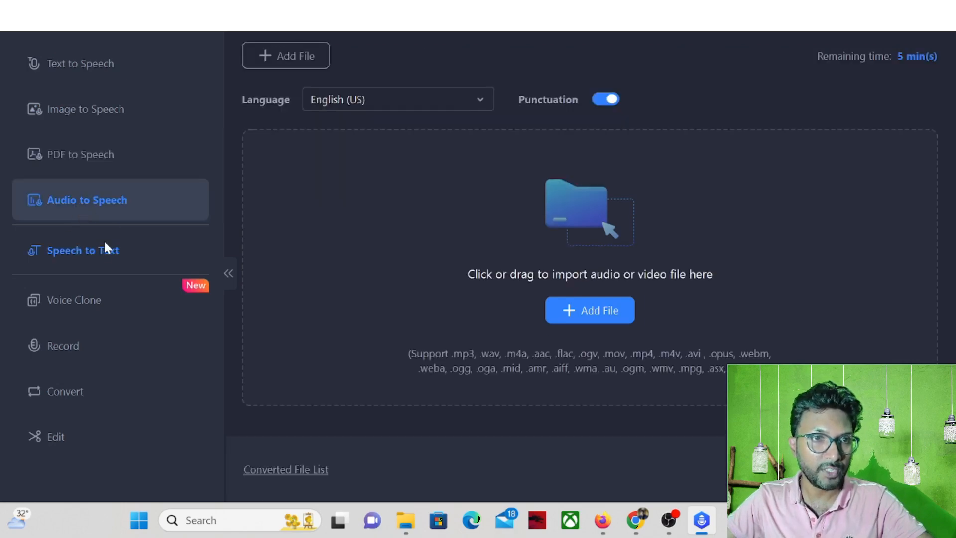
click(82, 250)
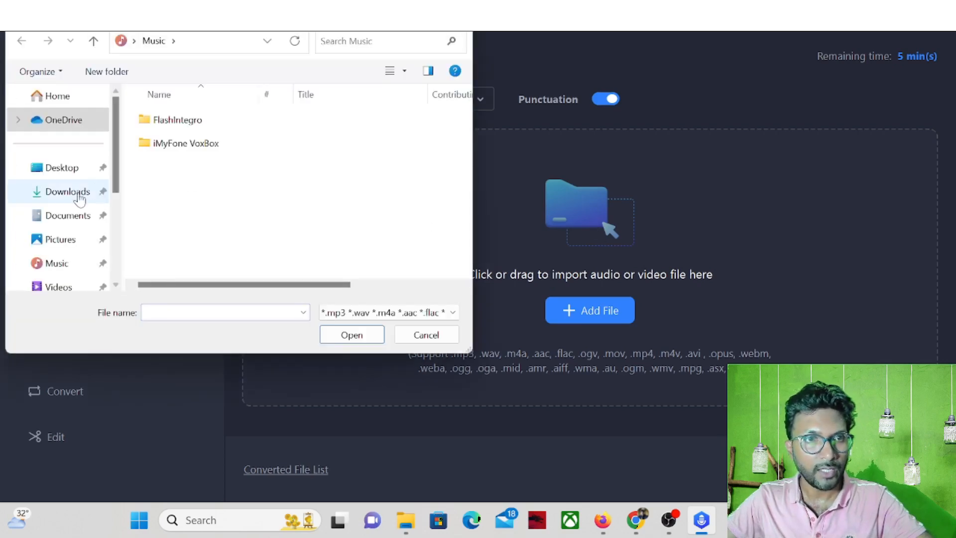
- Import the WhatsApp voice recording from Downloads and let it transcribe
click(67, 191)
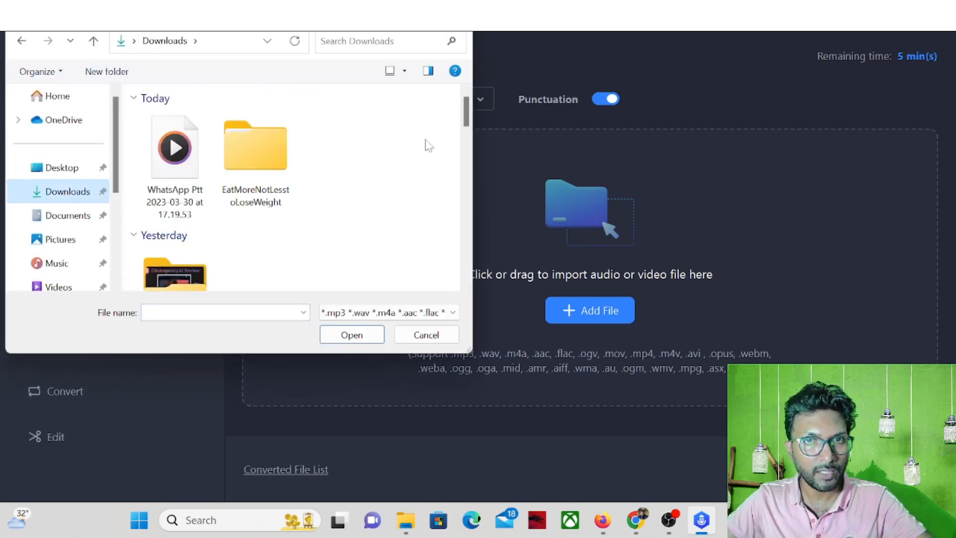
double_click(175, 147)
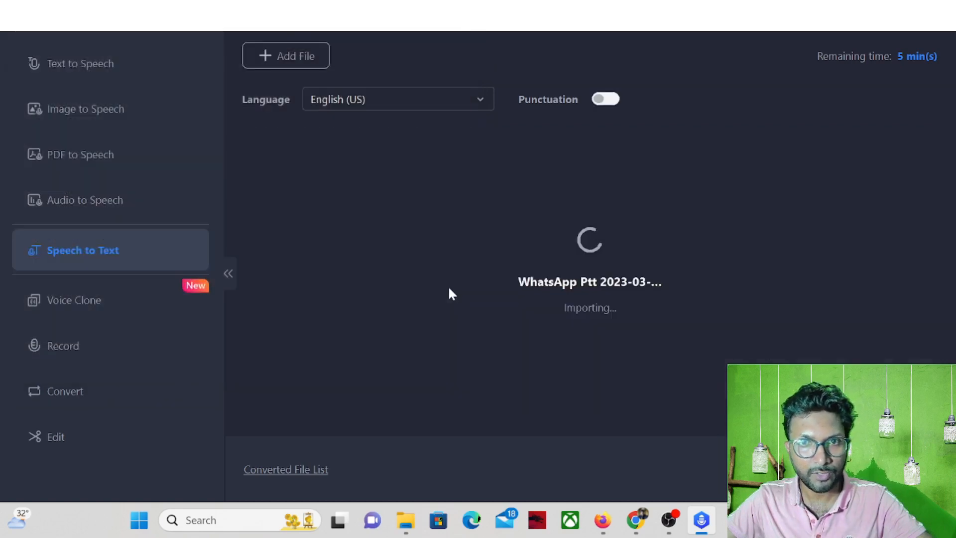
click(605, 99)
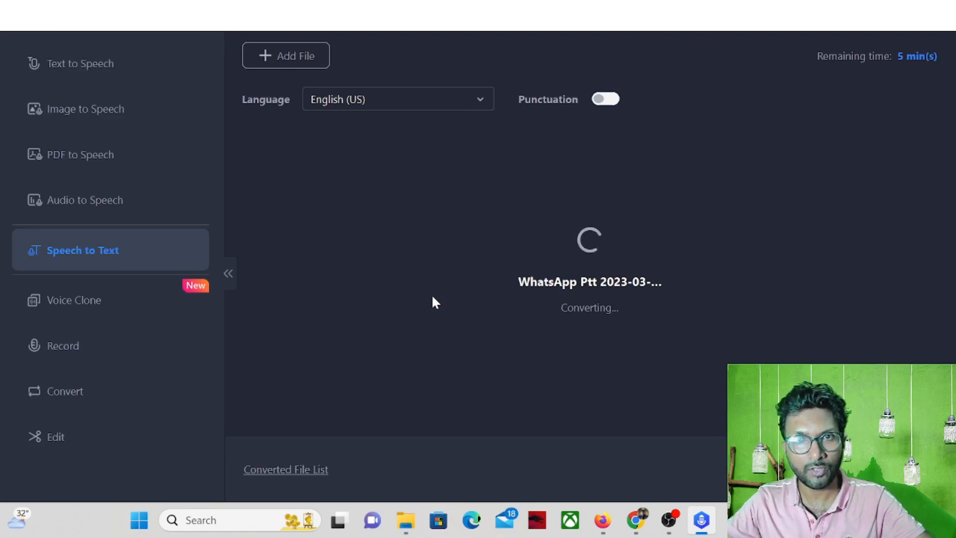
click(605, 98)
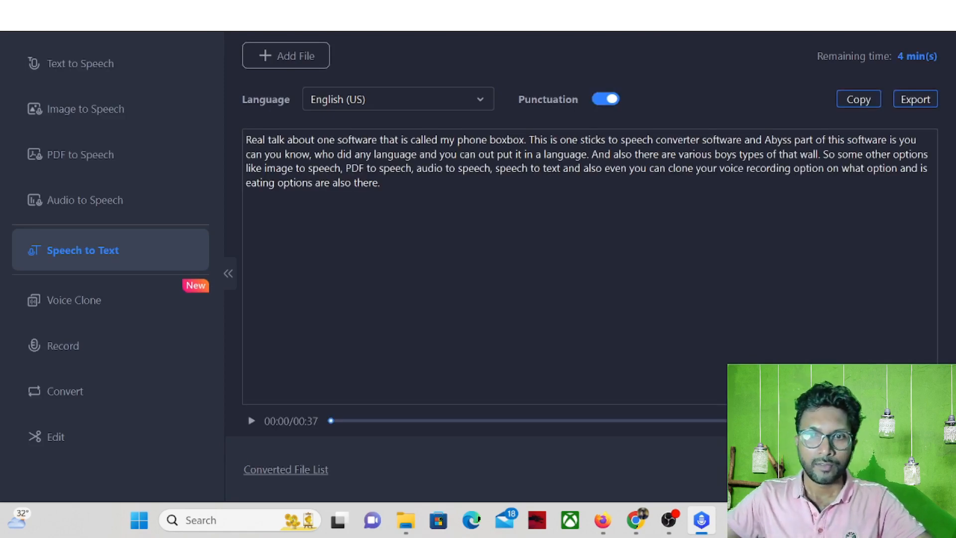
- Play the 37-second transcribed audio up to 00:17 and pause it
click(250, 421)
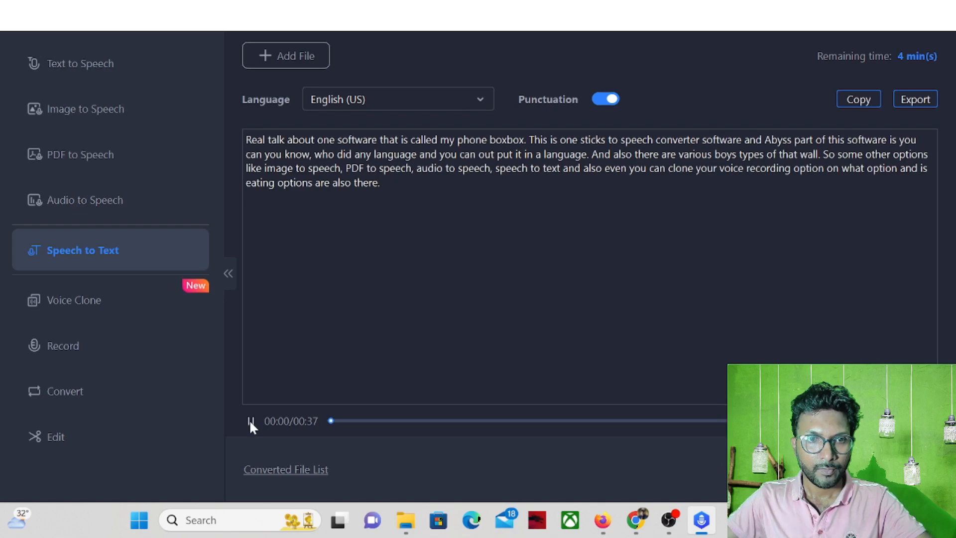
click(250, 421)
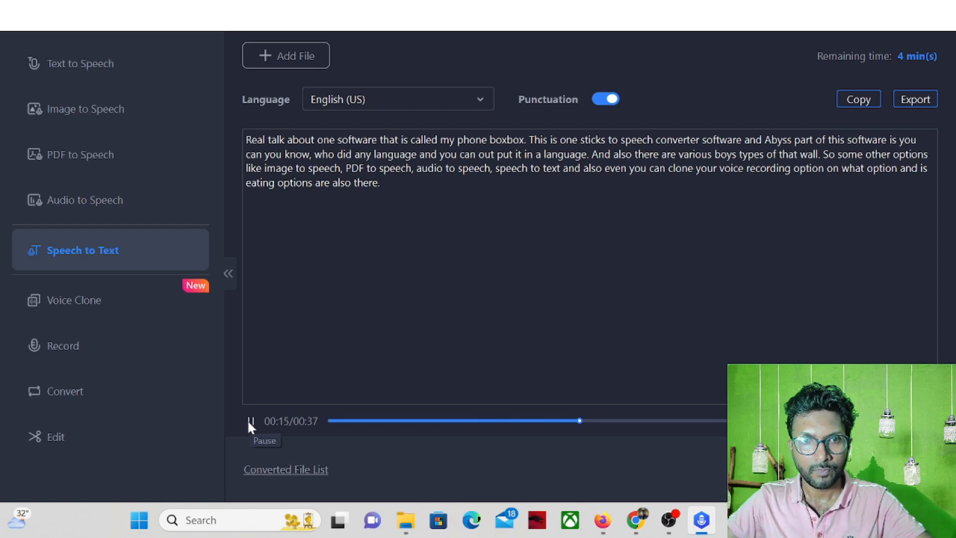
click(249, 420)
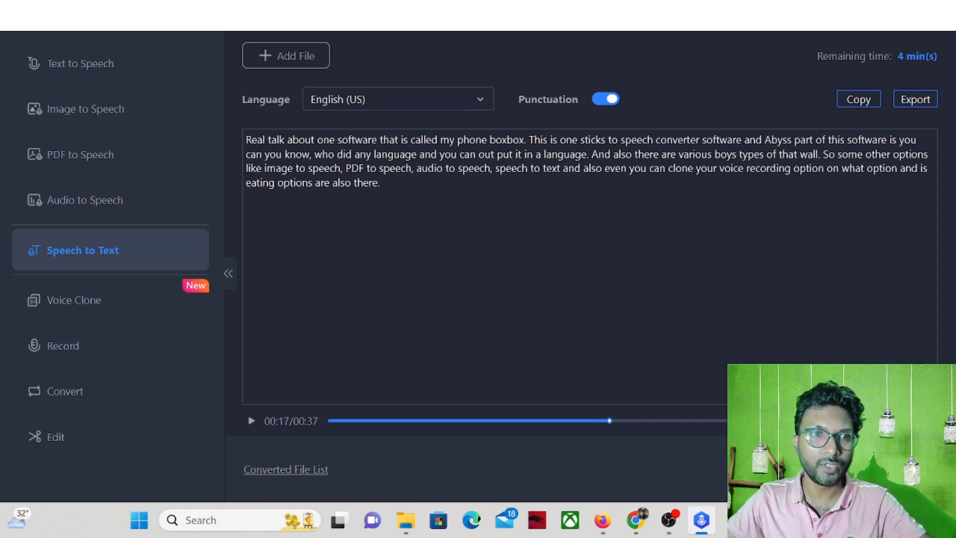
- Look over the Voice Clone page, then go back to Text to Speech
click(76, 299)
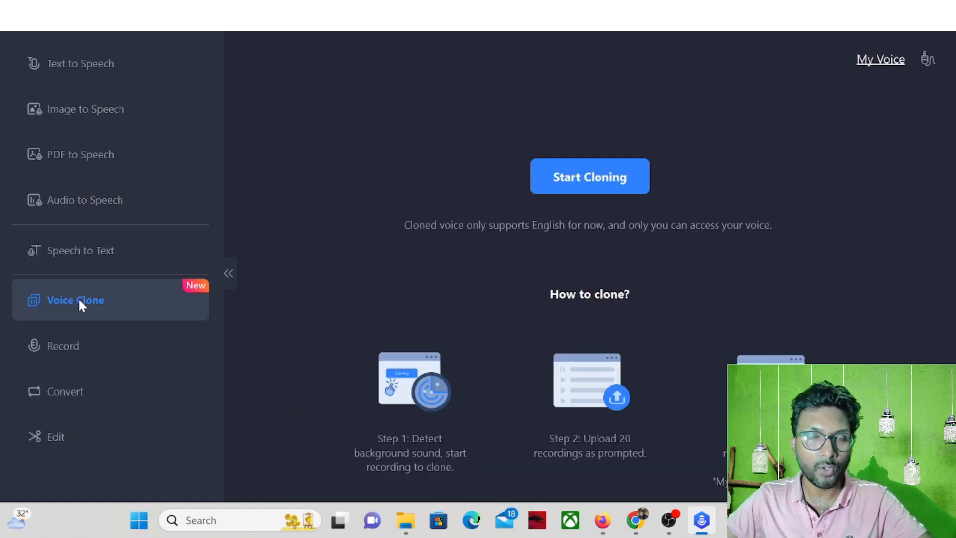
mouse_move(312, 295)
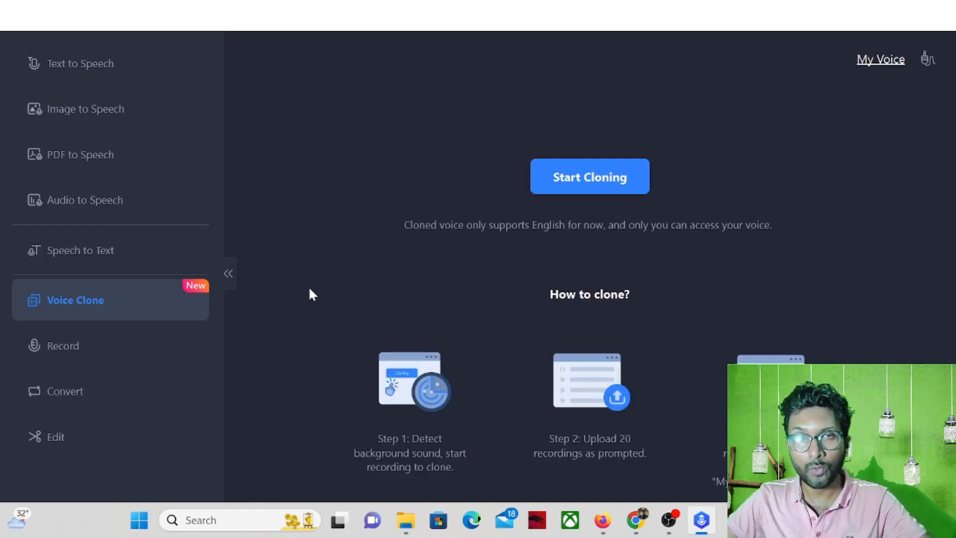
mouse_move(380, 475)
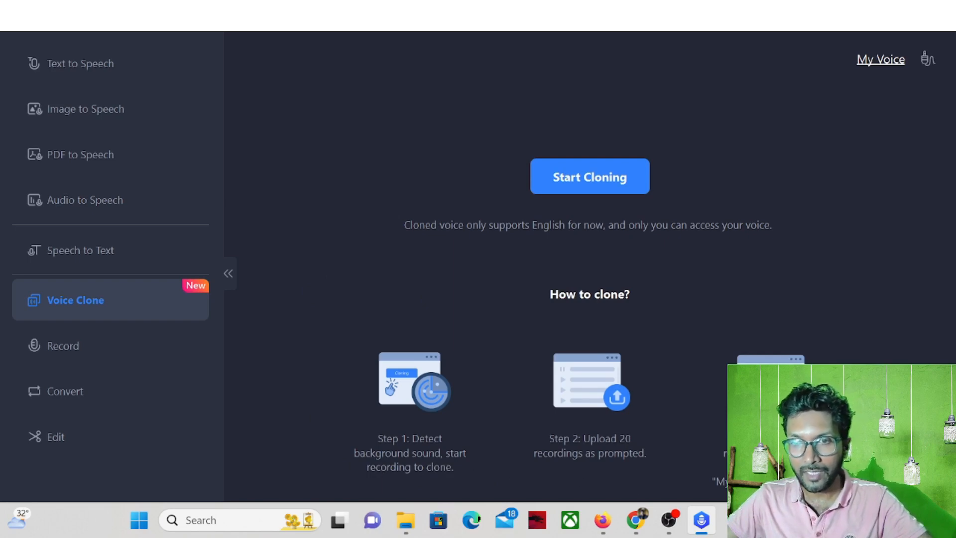
mouse_move(578, 467)
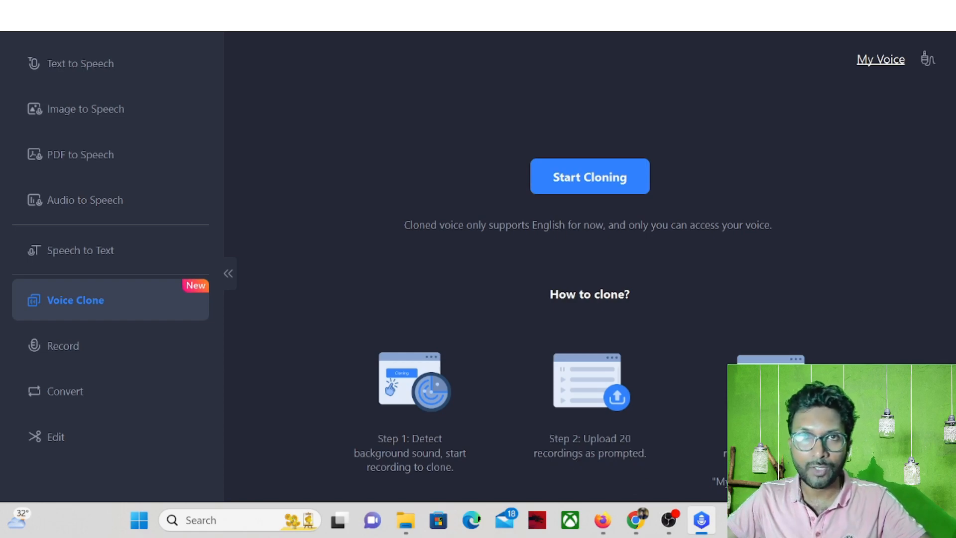
mouse_move(63, 345)
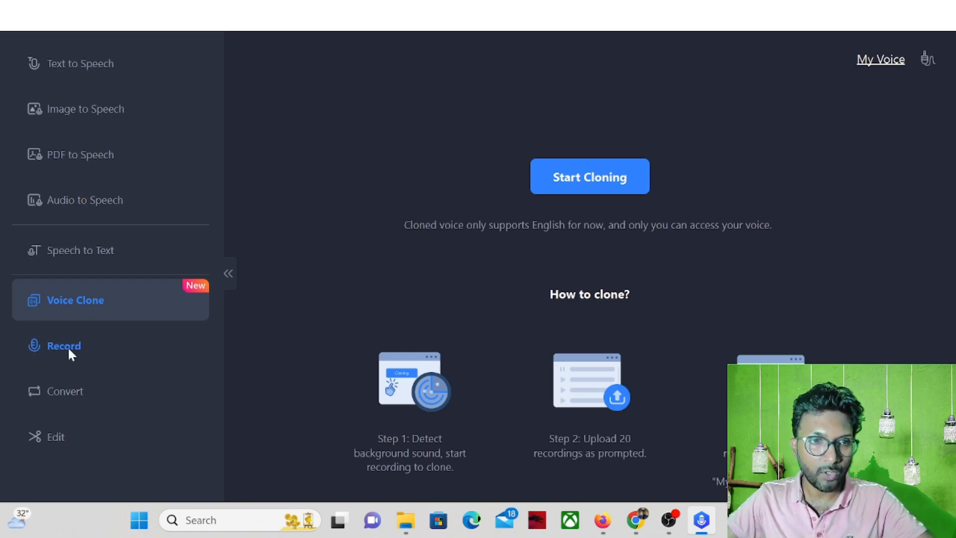
mouse_move(366, 380)
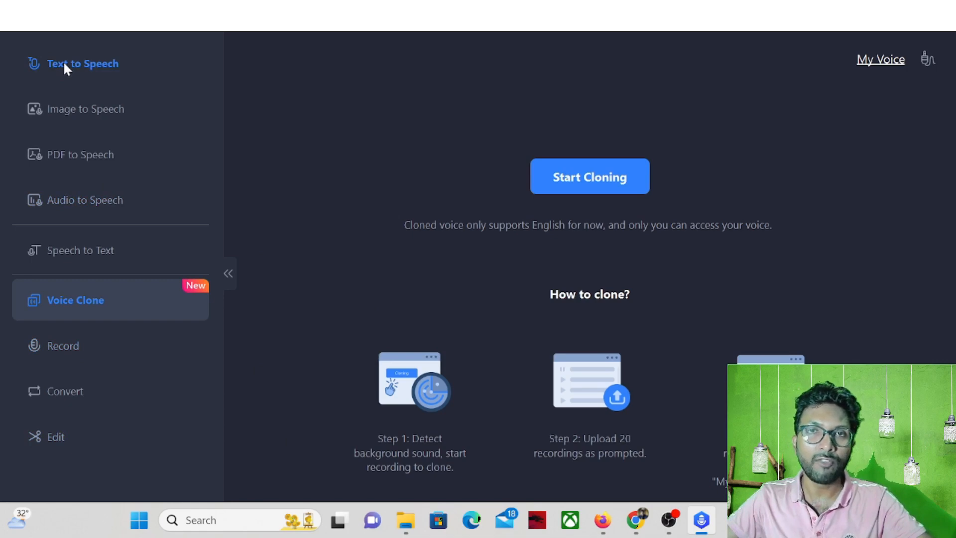
click(82, 62)
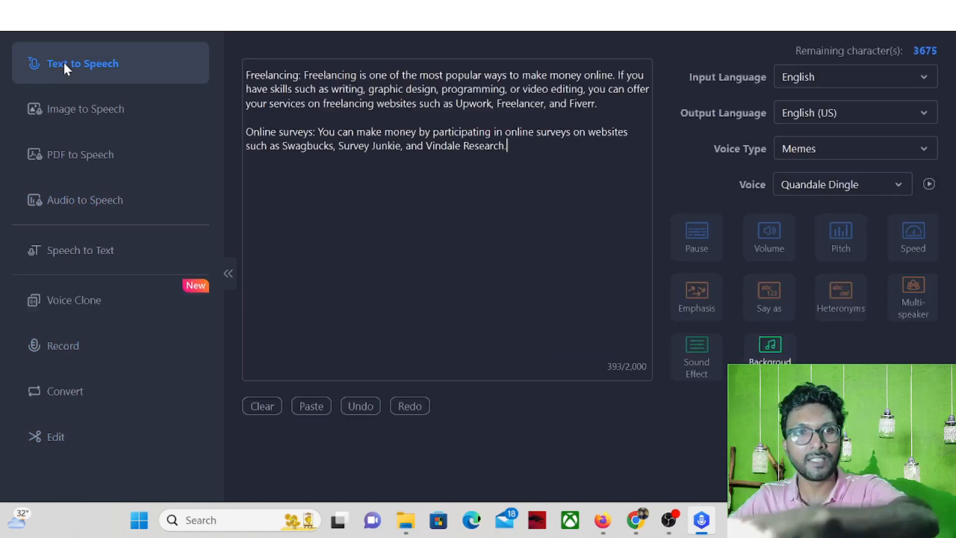